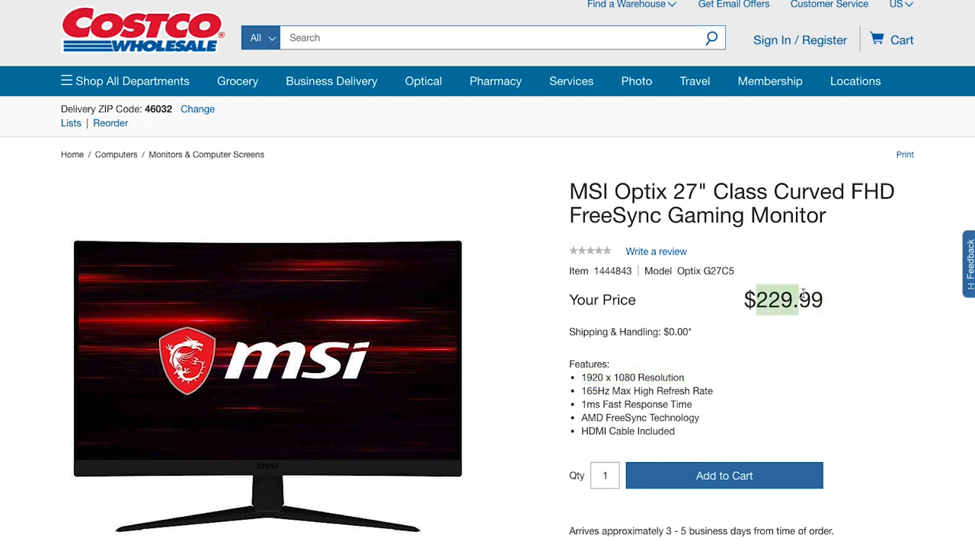
scroll("down", 3)
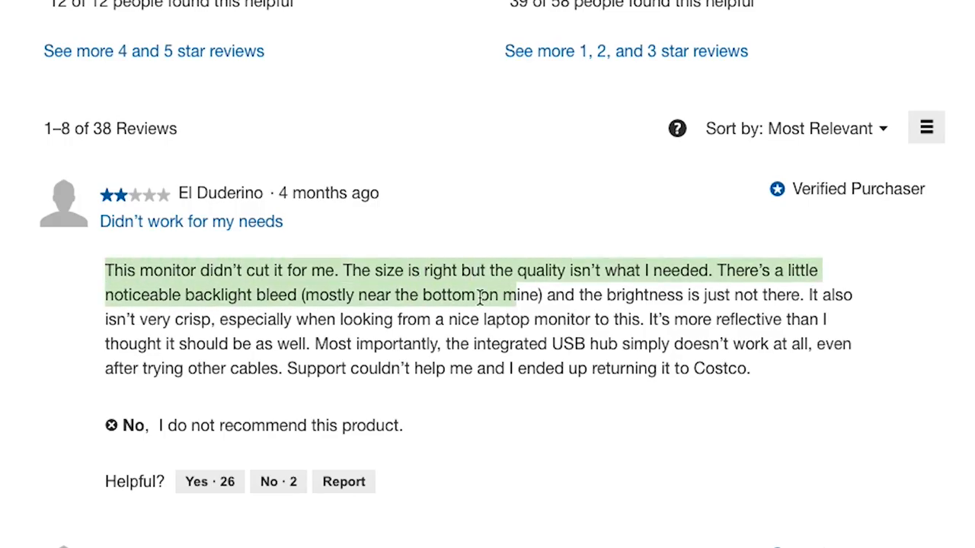